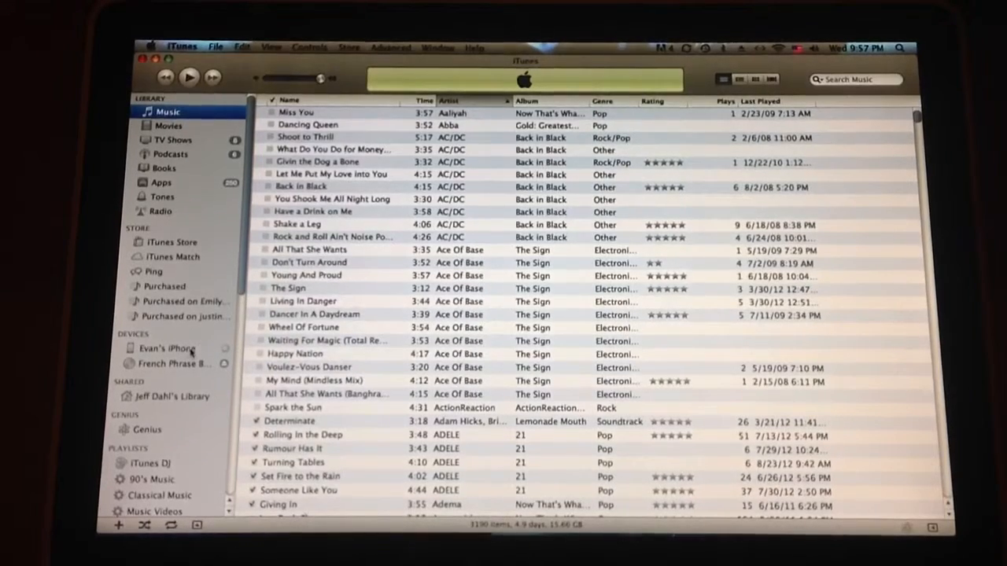
pyautogui.click(166, 348)
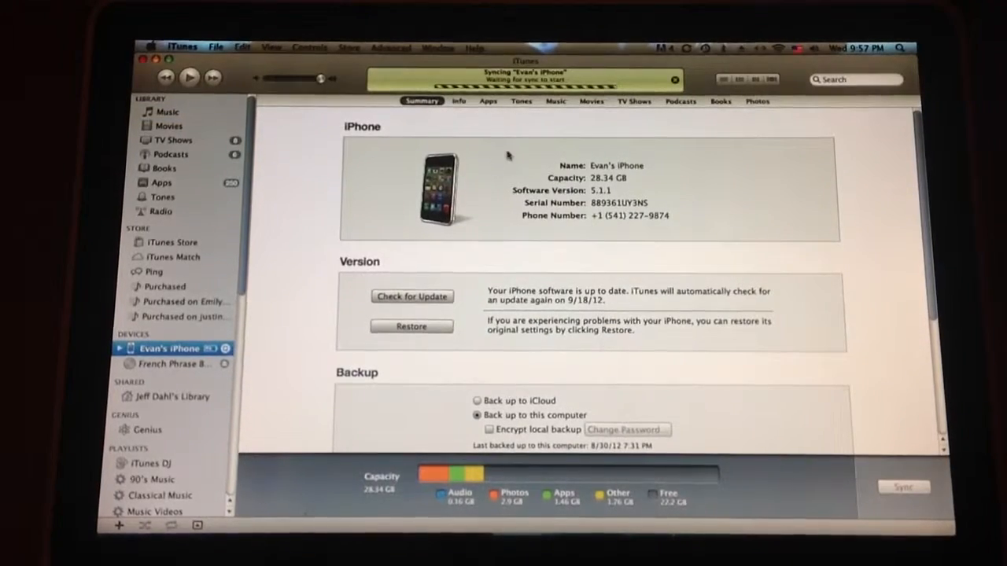